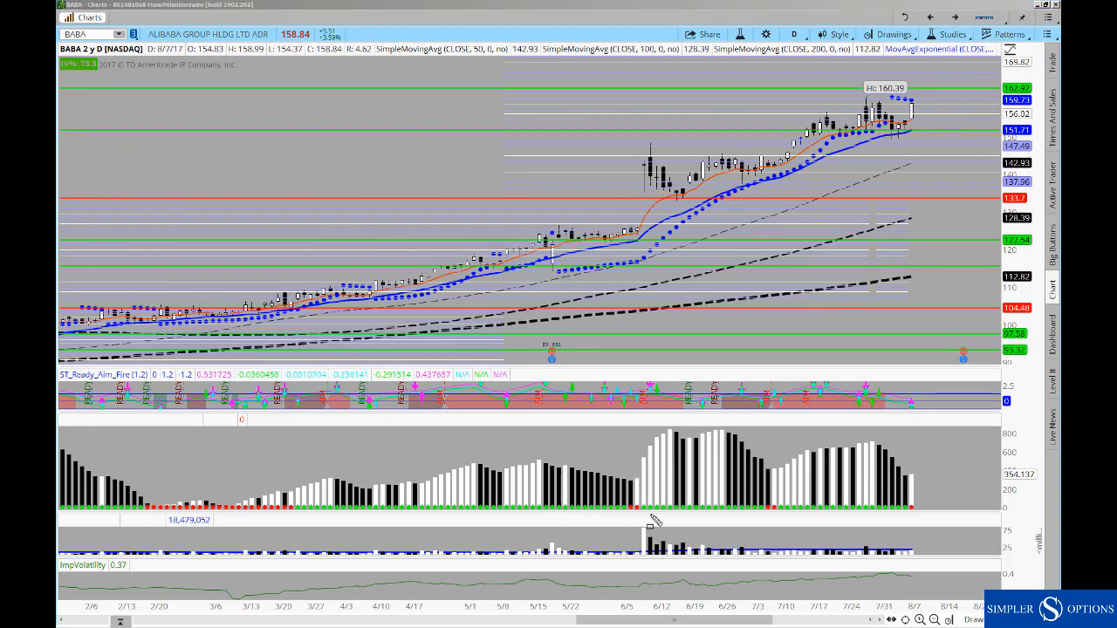
Draw a box around the early June gap-up bars across price and indicators.
{"action": "left_click_drag", "start_coordinate": [628, 237], "coordinate": [649, 520]}
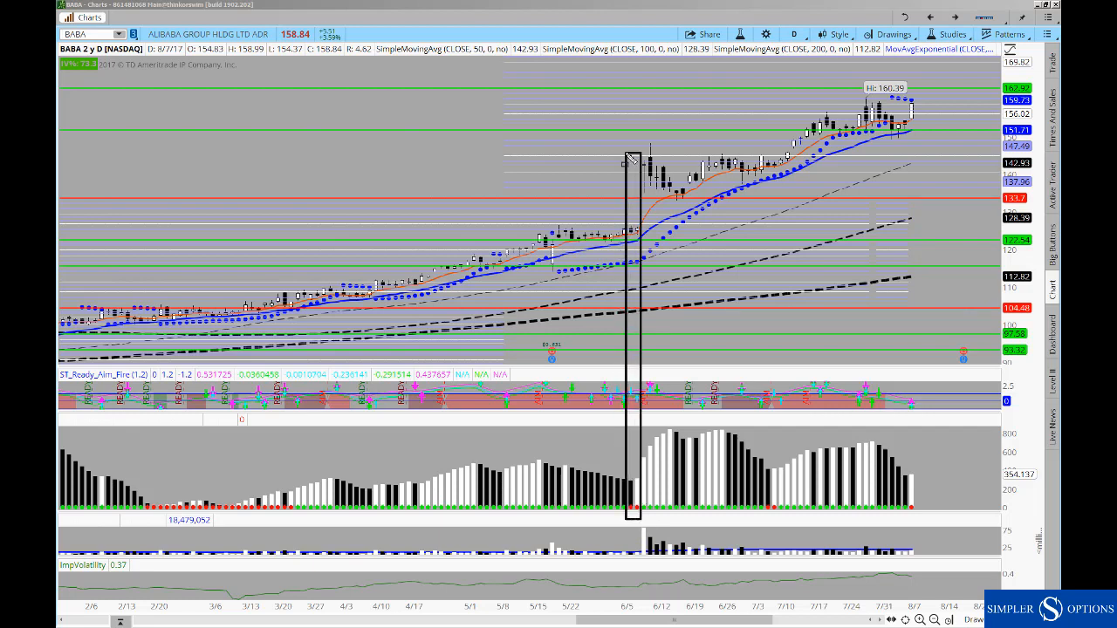
{"action": "mouse_move", "coordinate": [614, 223]}
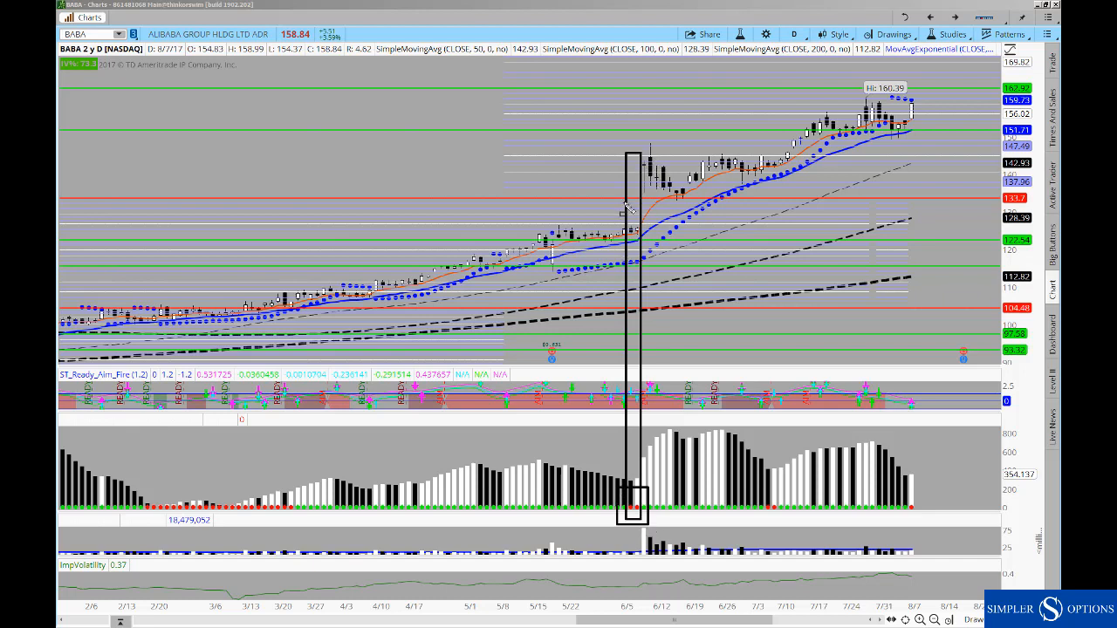
{"action": "mouse_move", "coordinate": [663, 154]}
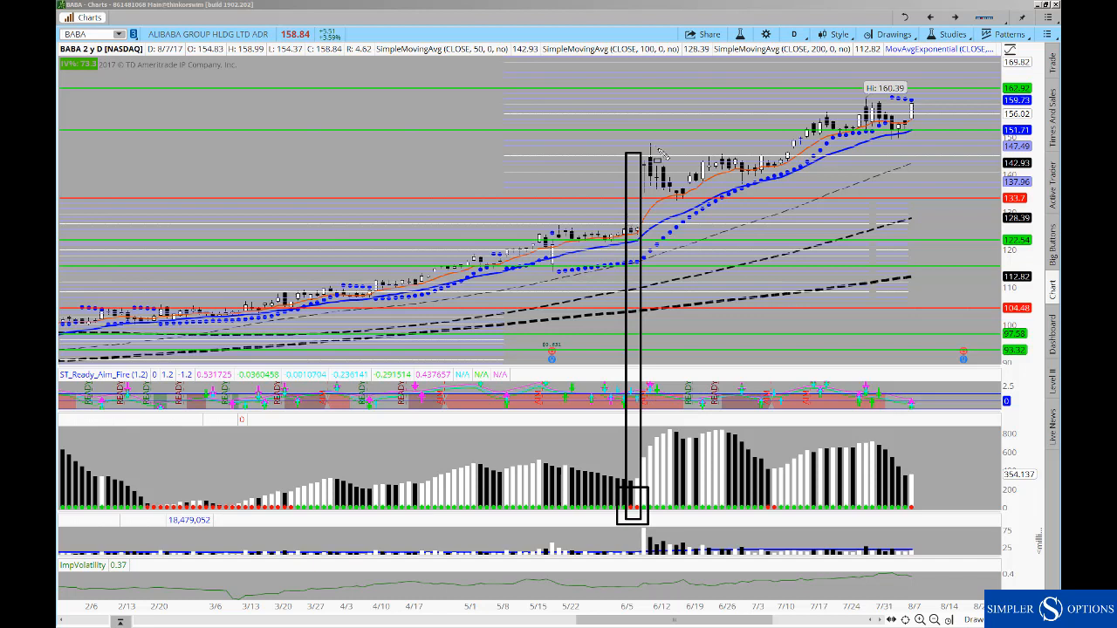
{"action": "mouse_move", "coordinate": [730, 485]}
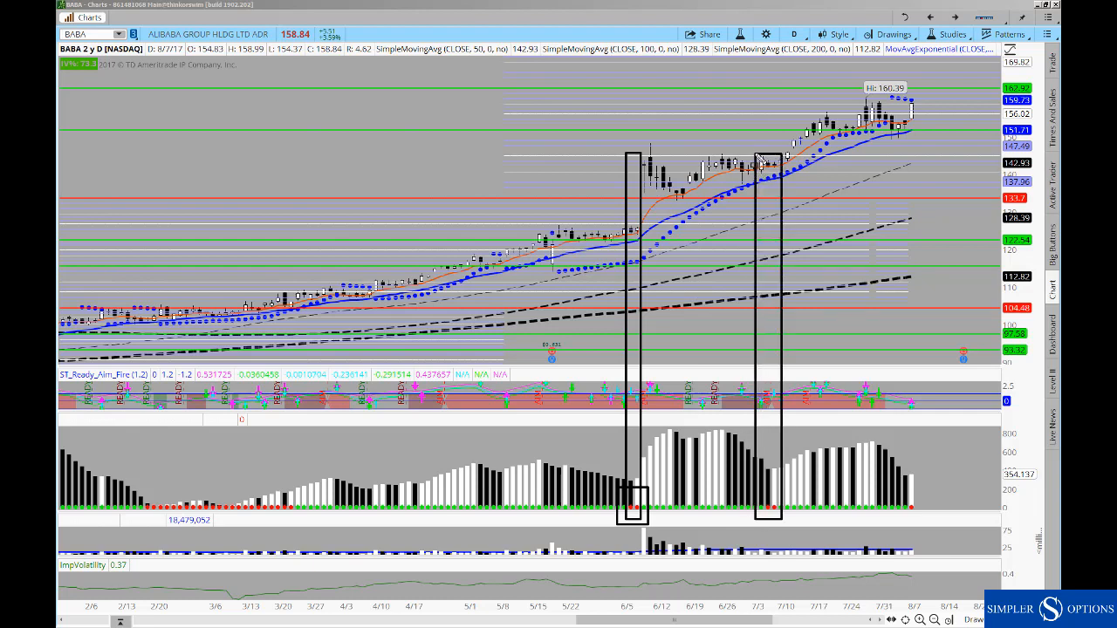
{"action": "mouse_move", "coordinate": [768, 290]}
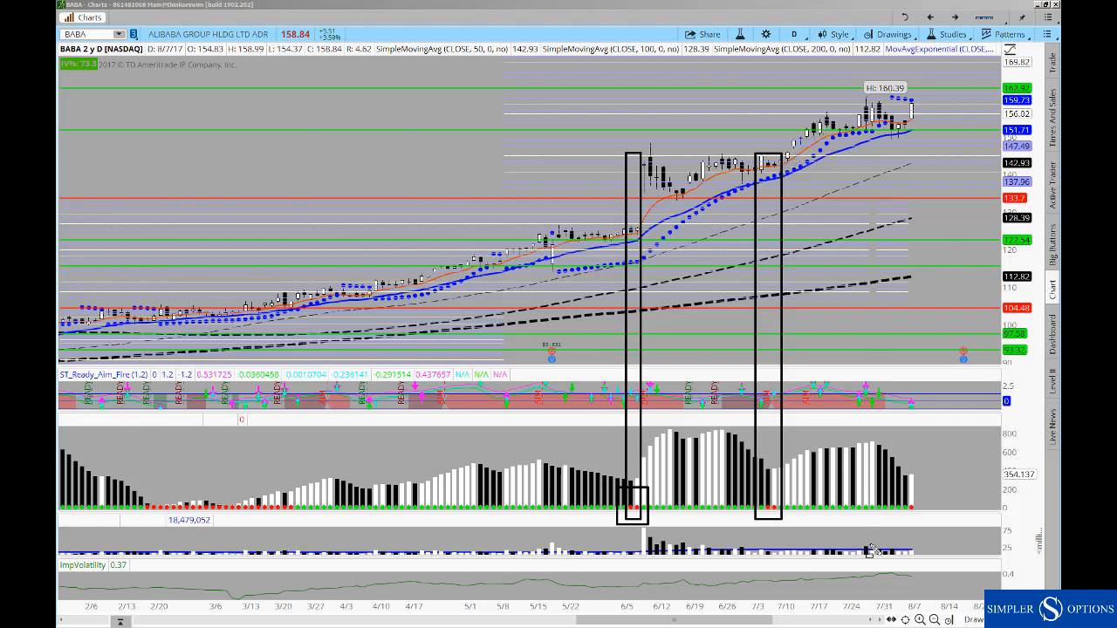
Draw a box around the latest early August bars from price down through the histogram.
{"action": "left_click_drag", "start_coordinate": [914, 113], "coordinate": [914, 509]}
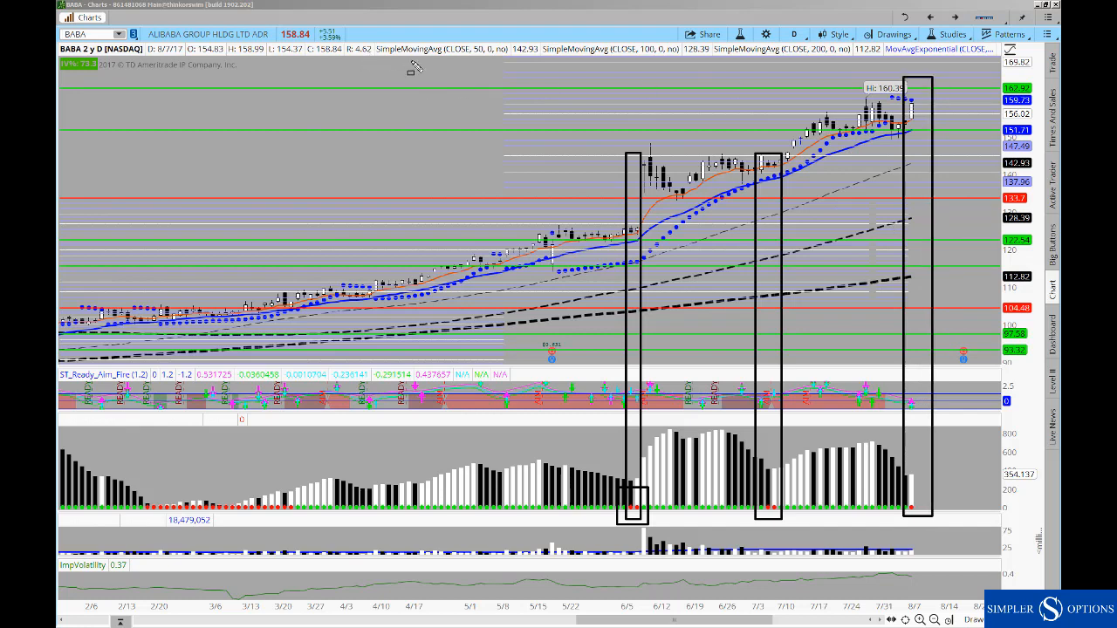
{"action": "mouse_move", "coordinate": [665, 145]}
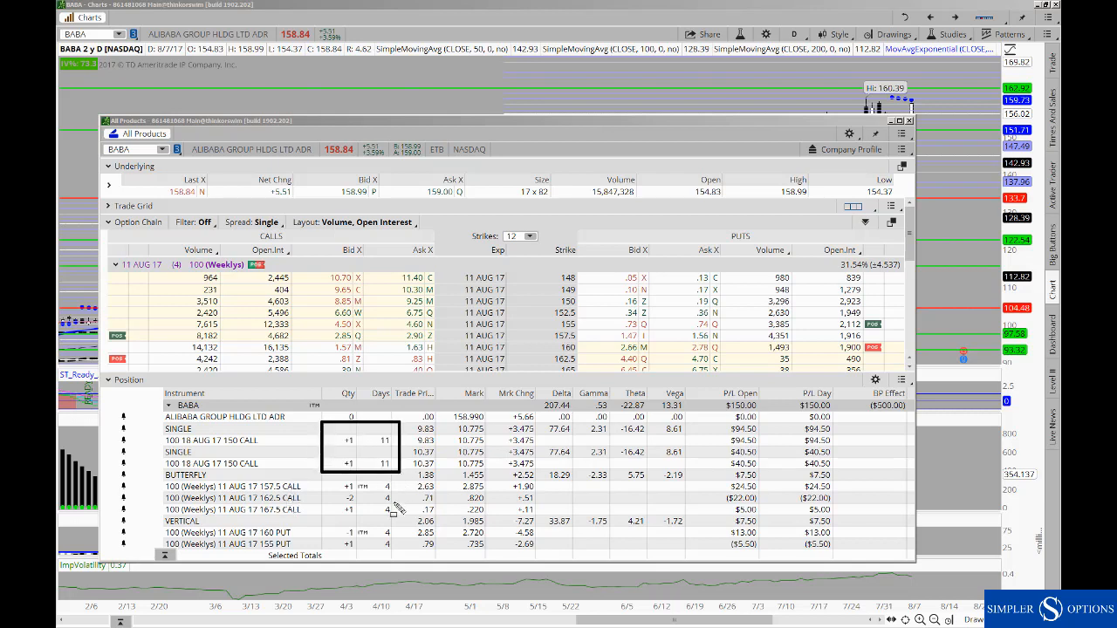
{"action": "mouse_move", "coordinate": [418, 520]}
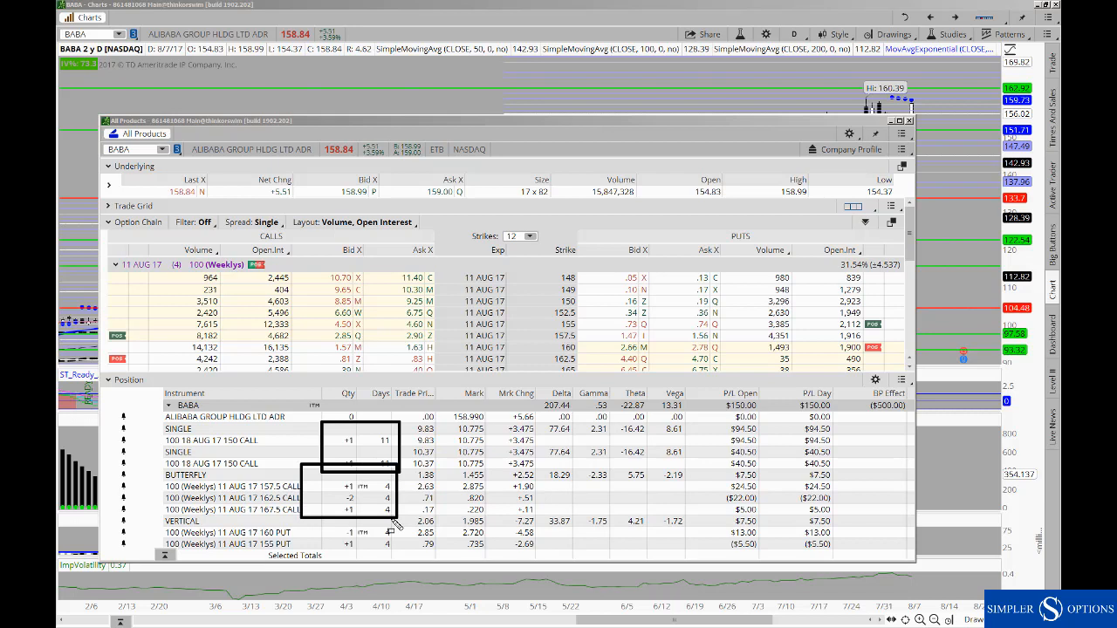
{"action": "mouse_move", "coordinate": [398, 541]}
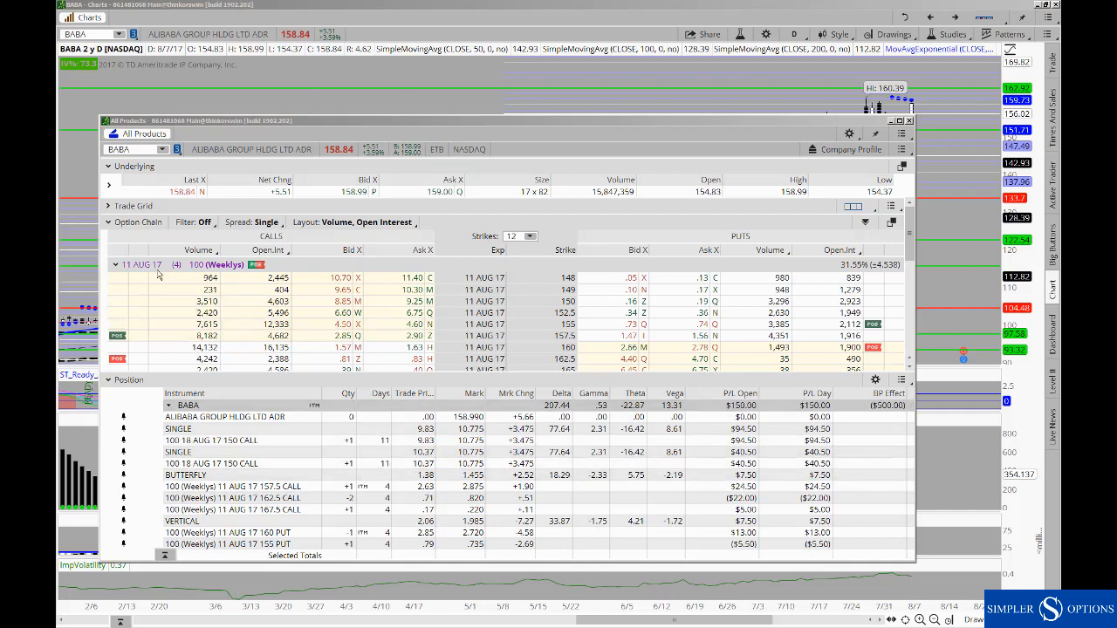
Collapse the 11 AUG 17 expiration so all BABA expirations through mid-December are listed.
{"action": "left_click", "coordinate": [115, 265]}
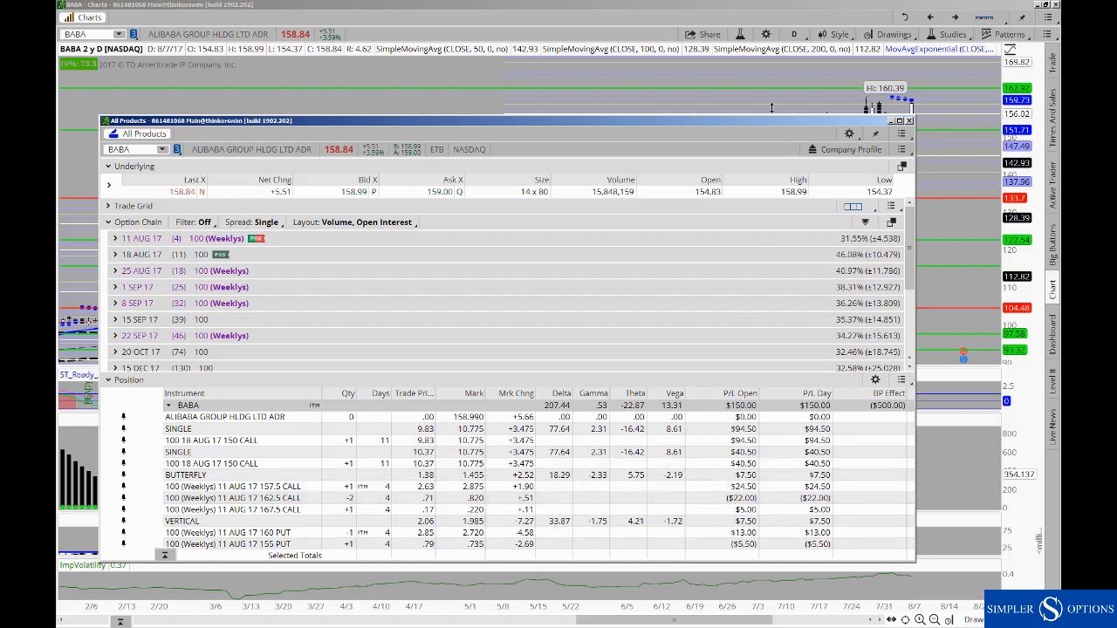
{"action": "mouse_move", "coordinate": [517, 276]}
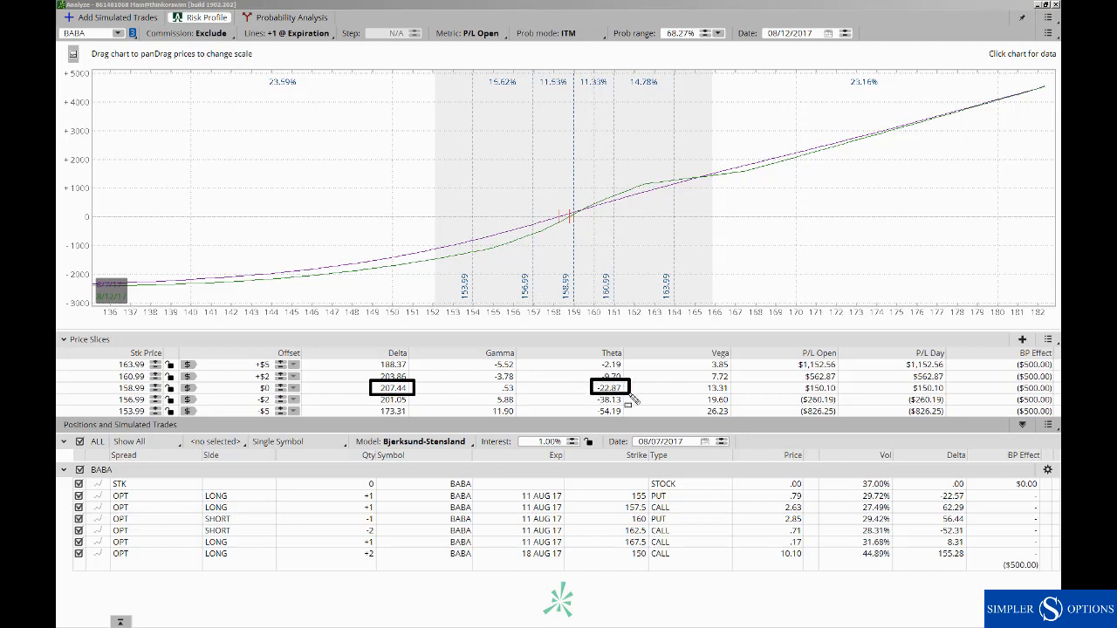
{"action": "mouse_move", "coordinate": [635, 367]}
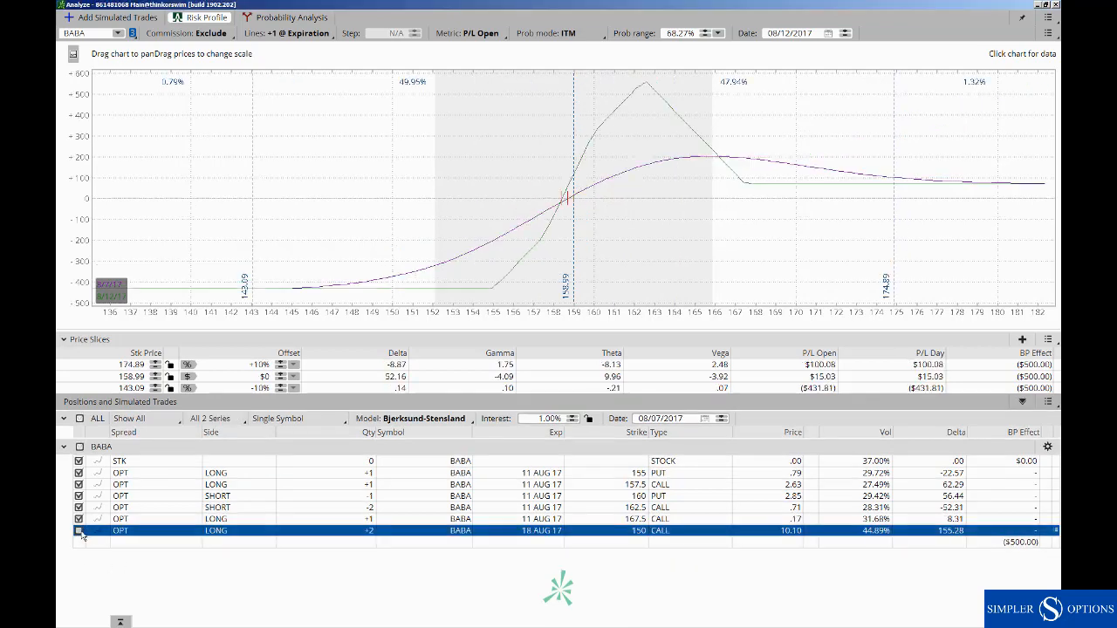
{"action": "left_click", "coordinate": [79, 531]}
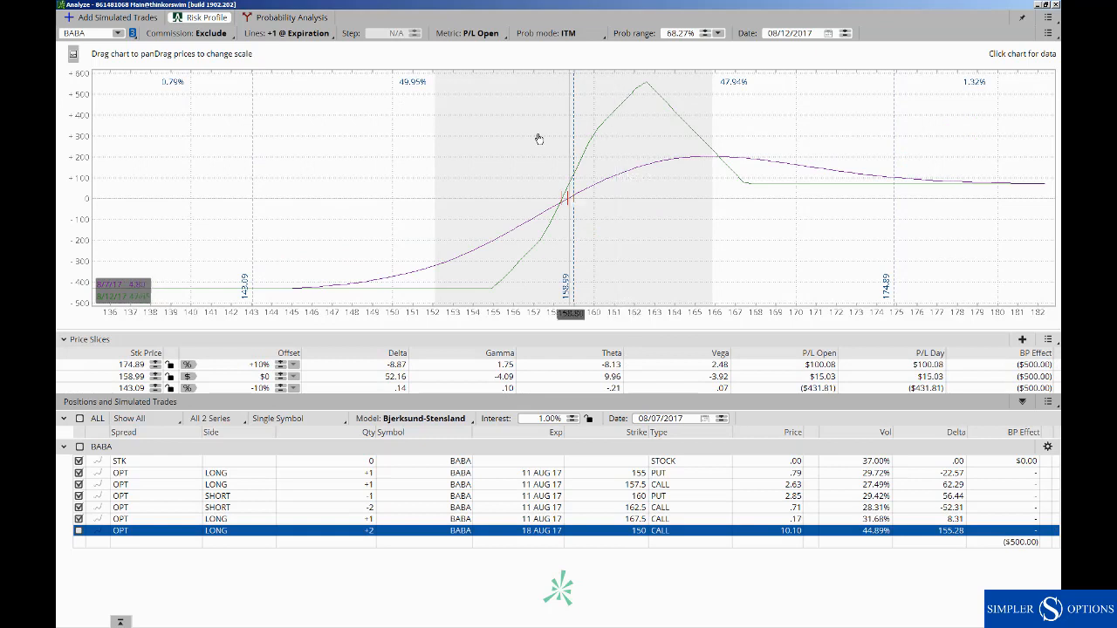
{"action": "mouse_move", "coordinate": [642, 101]}
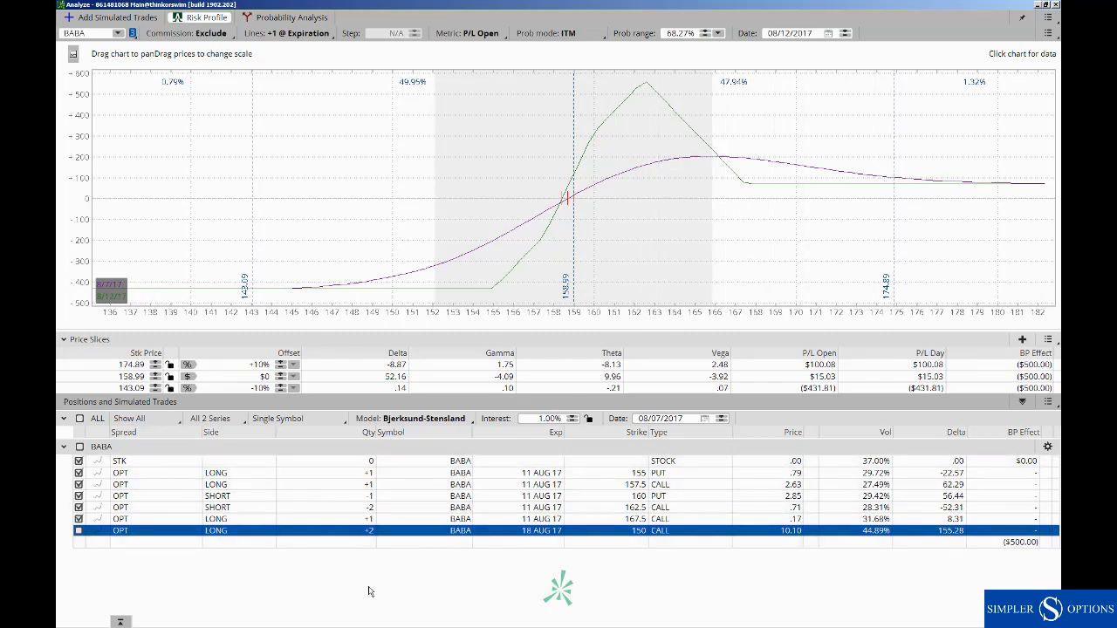
{"action": "mouse_move", "coordinate": [412, 586]}
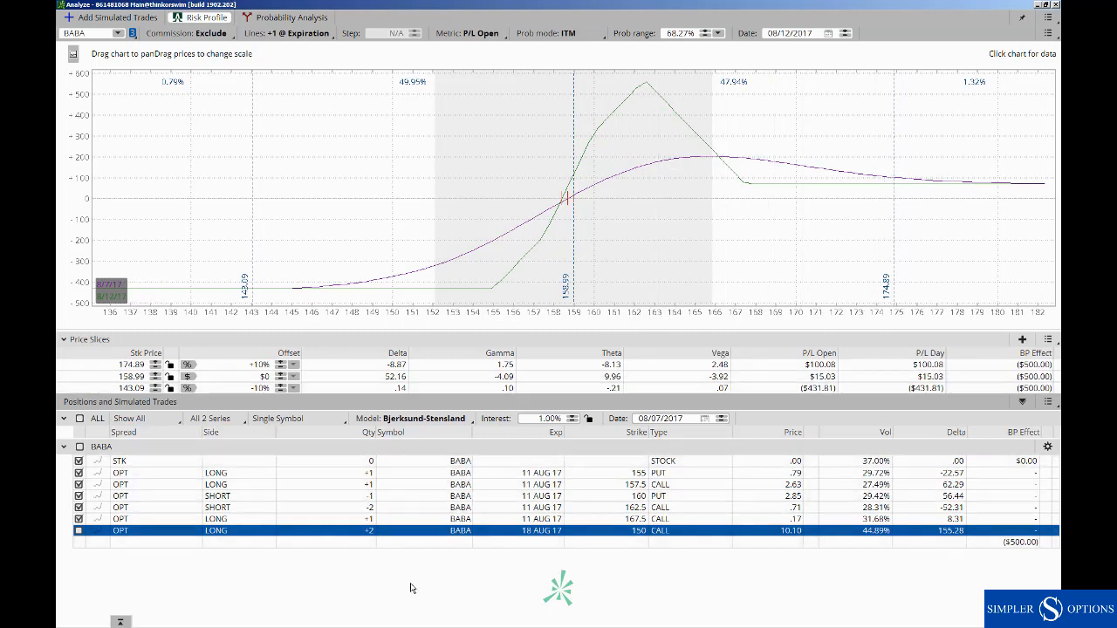